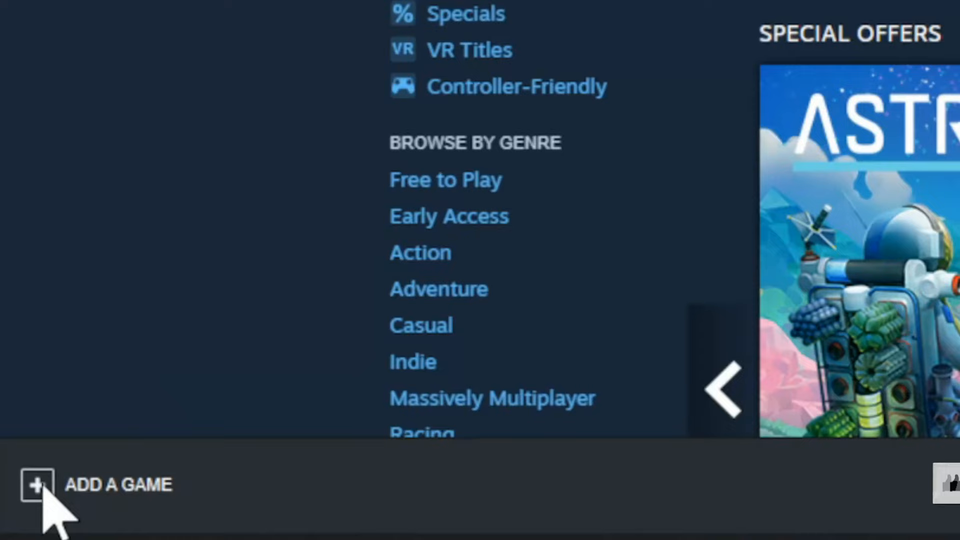
# Step: Choose Add a Non-Steam Game from the ADD A GAME menu
pyautogui.click(36, 484)
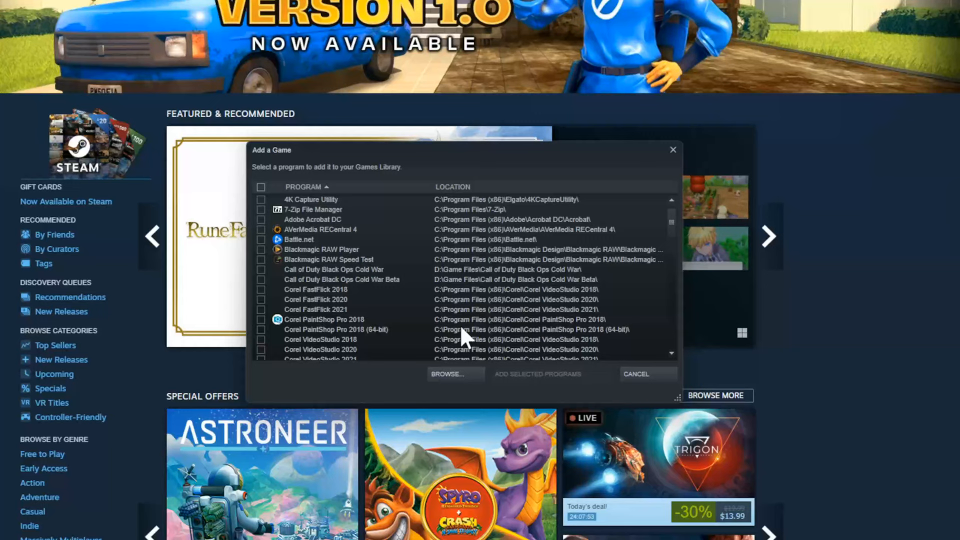
# Step: Scroll the installed-programs list, then browse to the C: drive's folders
pyautogui.scroll(-3)
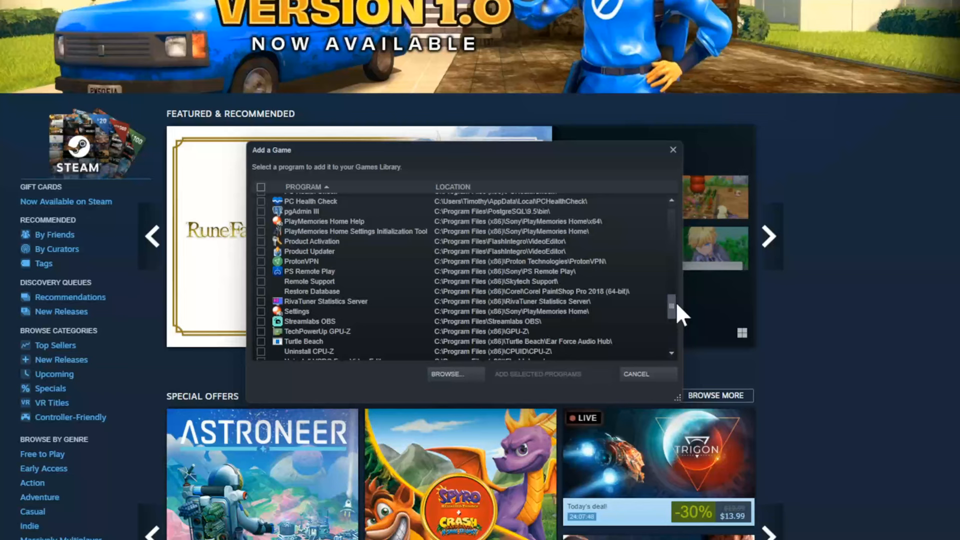
pyautogui.click(454, 374)
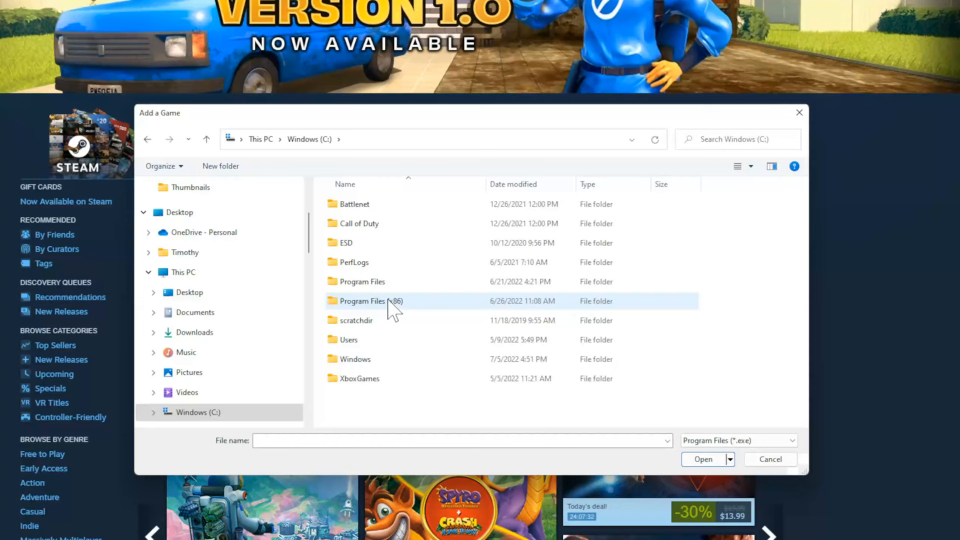
# Step: Go through Program Files (x86) to the E: drive's Game Files folder
pyautogui.doubleClick(370, 301)
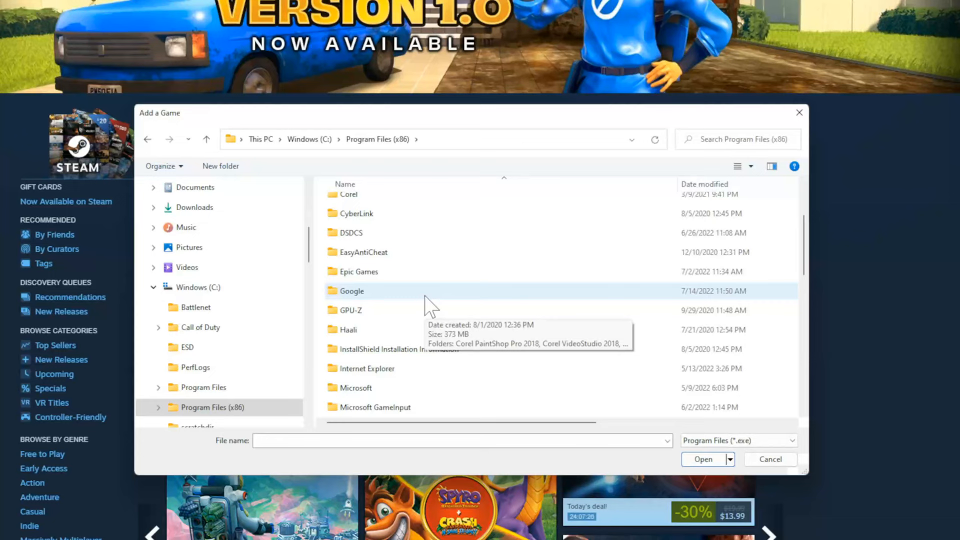
pyautogui.doubleClick(358, 271)
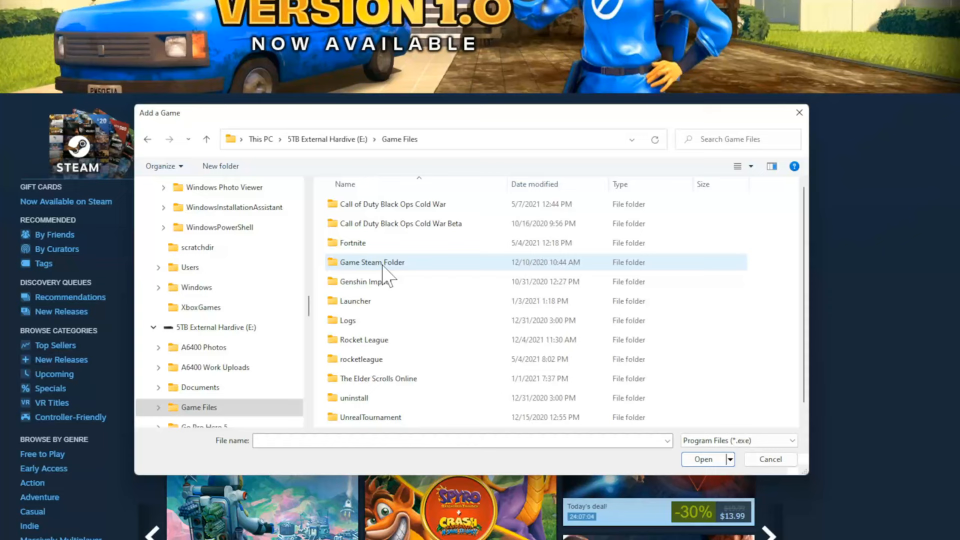
# Step: Add RocketLeague.exe from Rocket League's Binaries\Win64 folder to the library
pyautogui.click(363, 340)
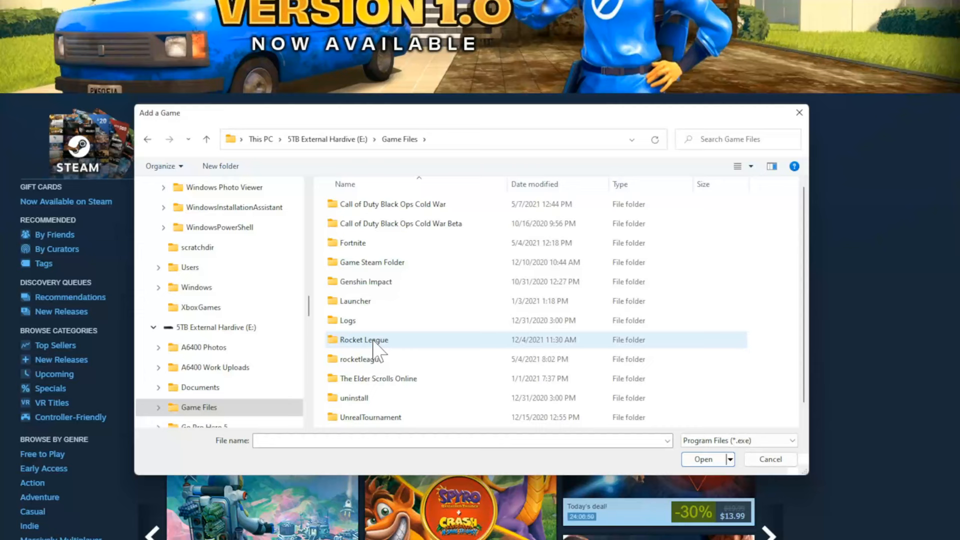
pyautogui.doubleClick(363, 340)
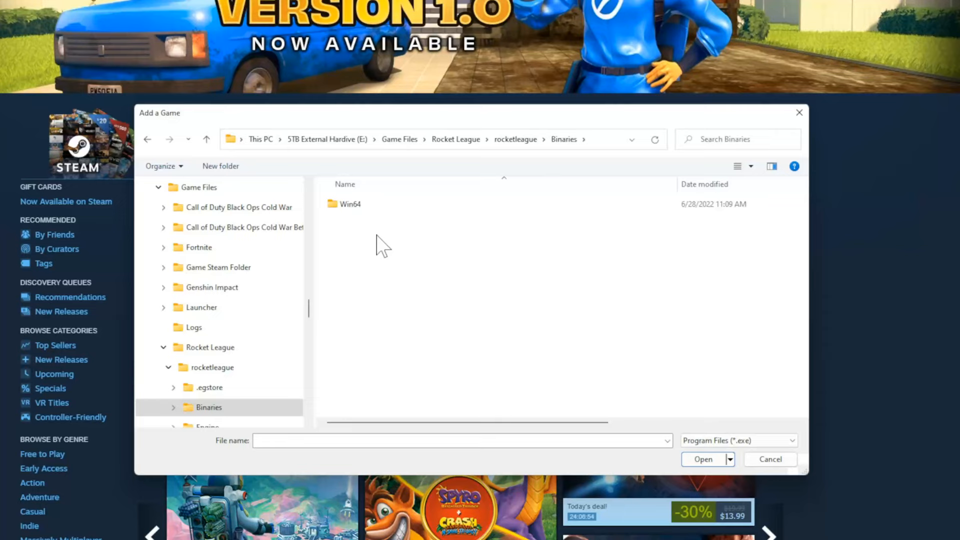
pyautogui.doubleClick(348, 204)
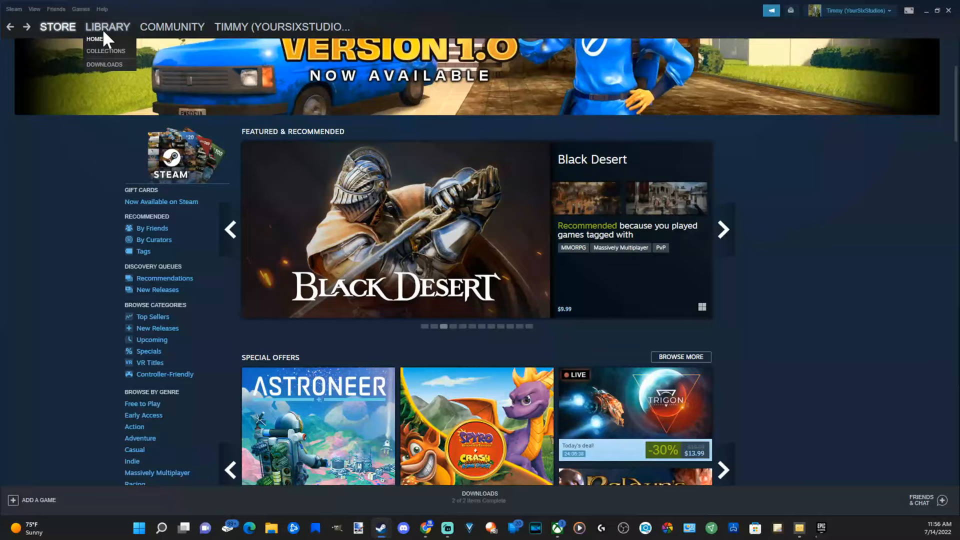
# Step: In the Library, show the RocketLeague entry's shortcut properties
pyautogui.click(94, 39)
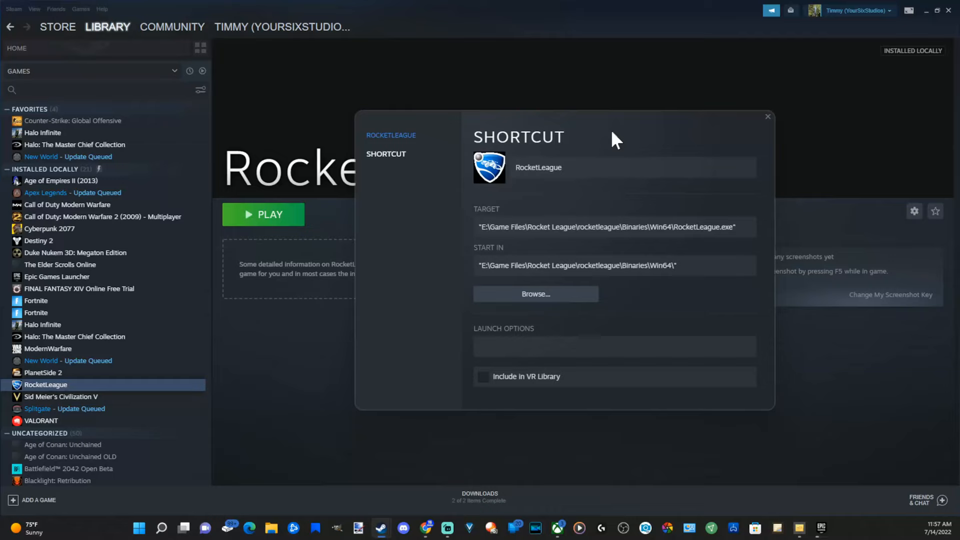
# Step: Rename the RocketLeague shortcut to 'Rocket League' and launch it with PLAY
pyautogui.click(766, 117)
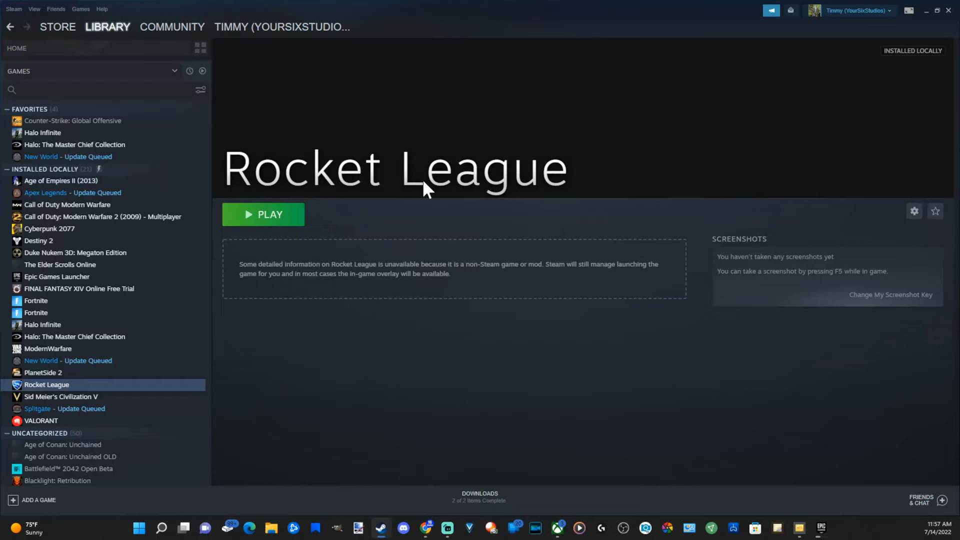
pyautogui.moveTo(281, 221)
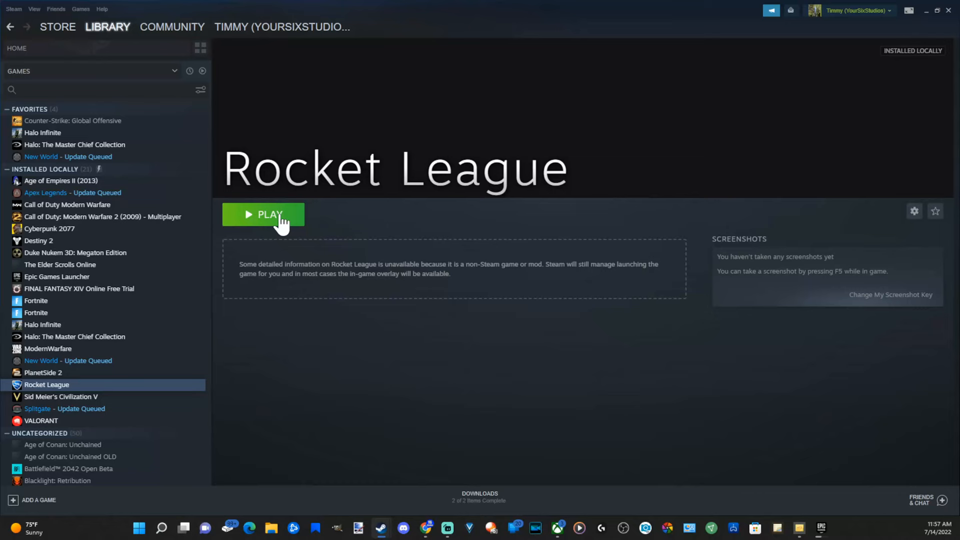
pyautogui.click(262, 215)
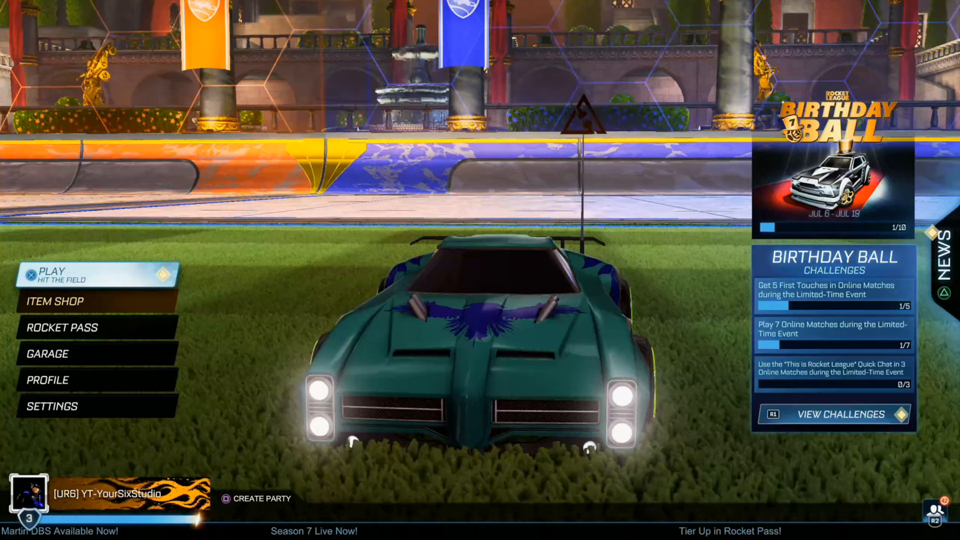